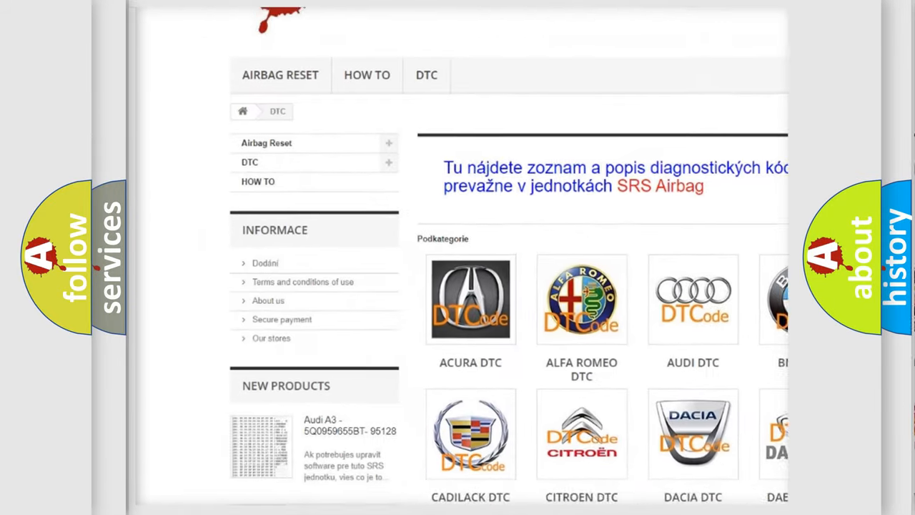
pyautogui.scroll(-3)
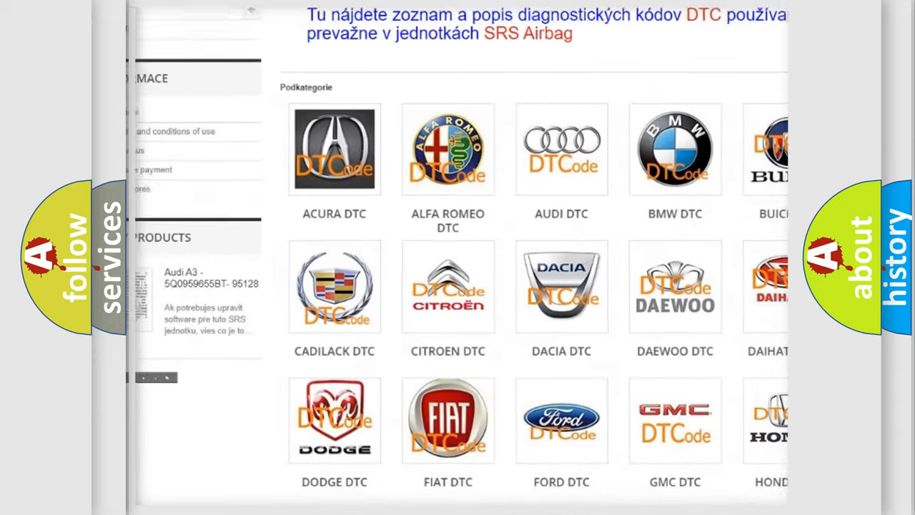
pyautogui.scroll(-3)
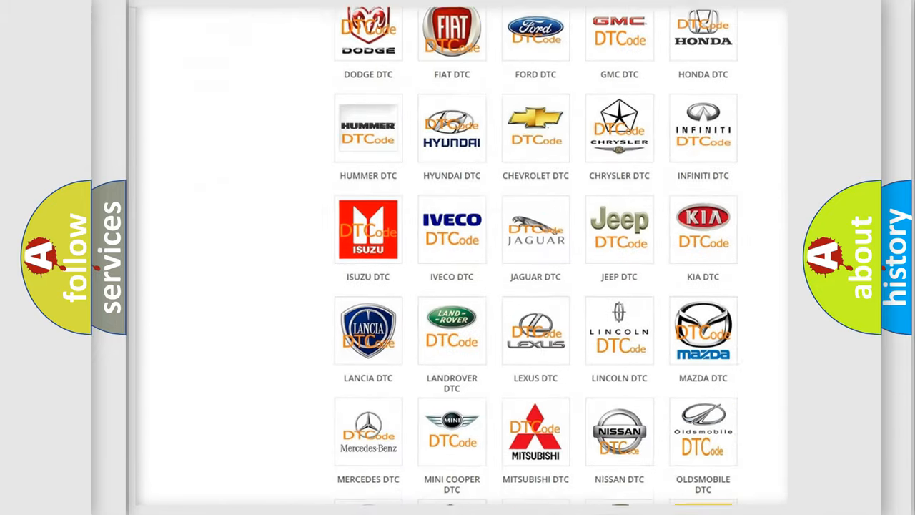
pyautogui.scroll(-3)
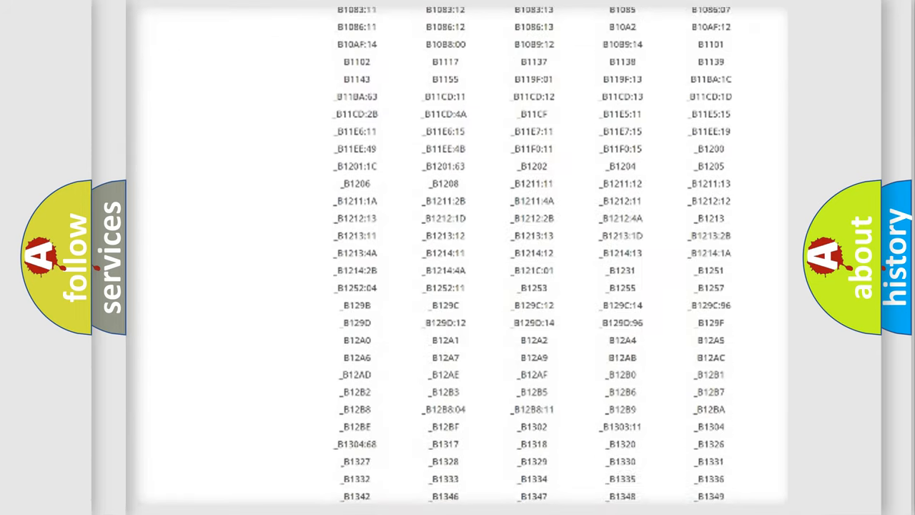
pyautogui.scroll(-3)
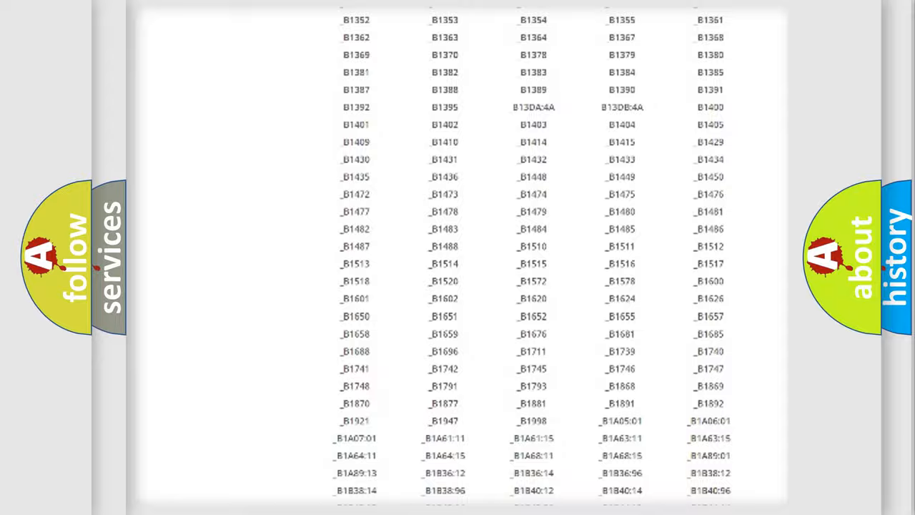